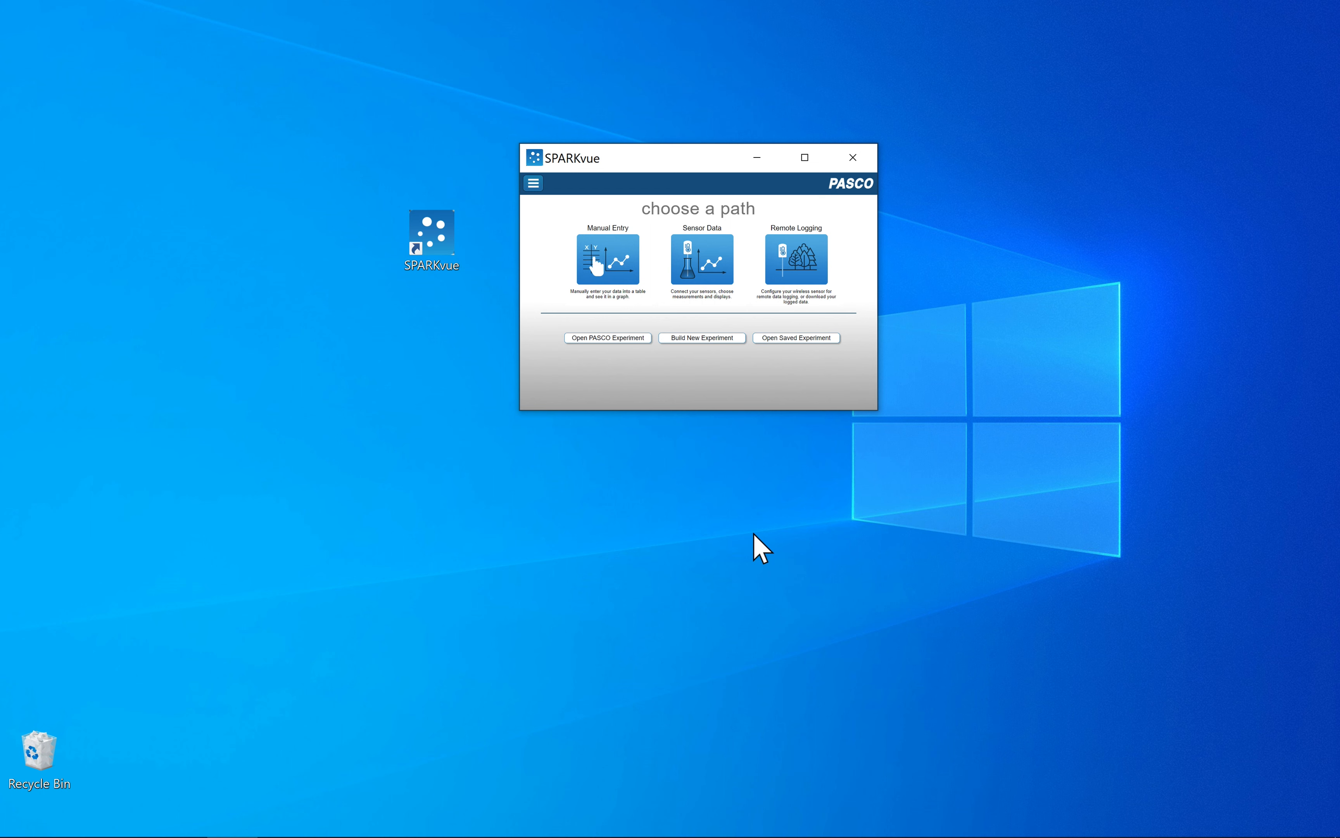
mouse_move(804, 157)
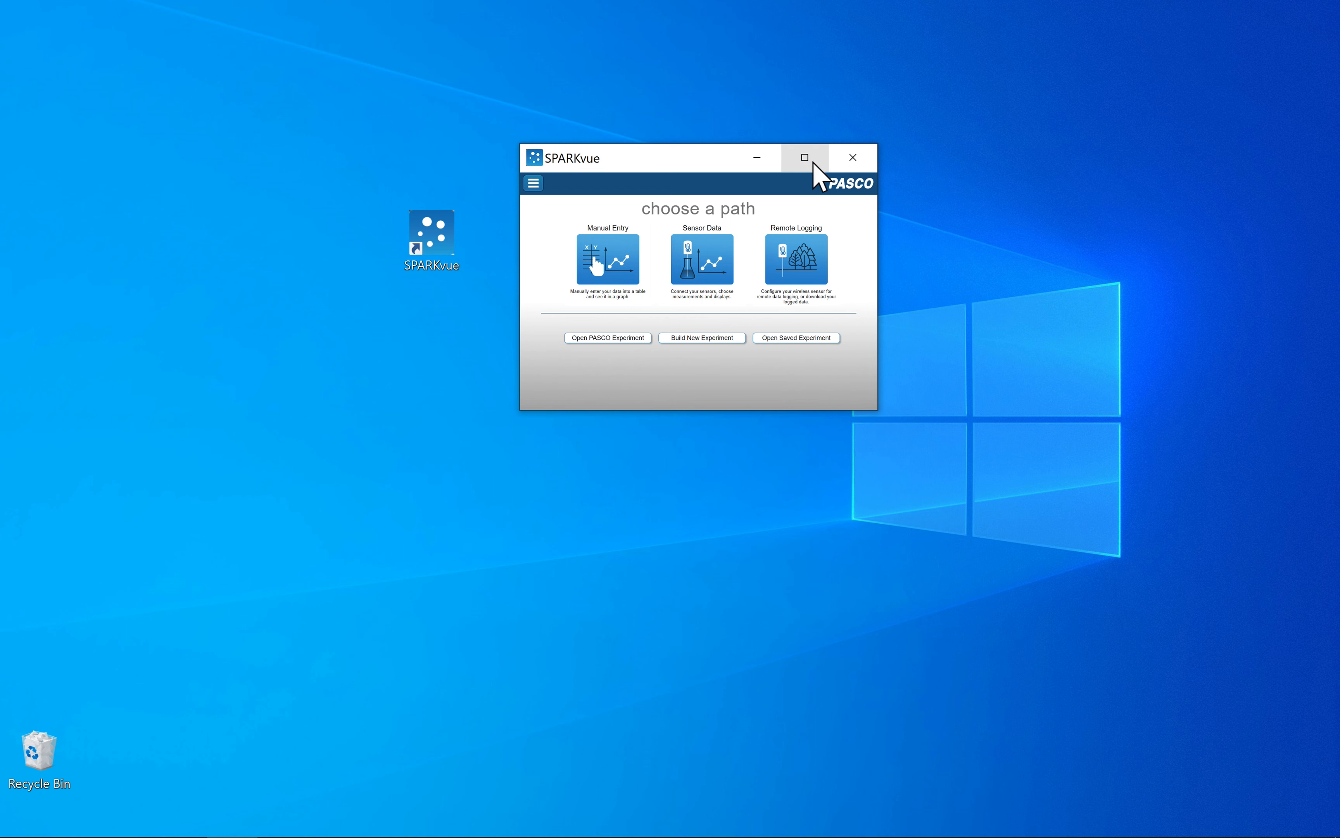
Step: Maximize the SPARKvue start window to full screen, then close the app
click(804, 158)
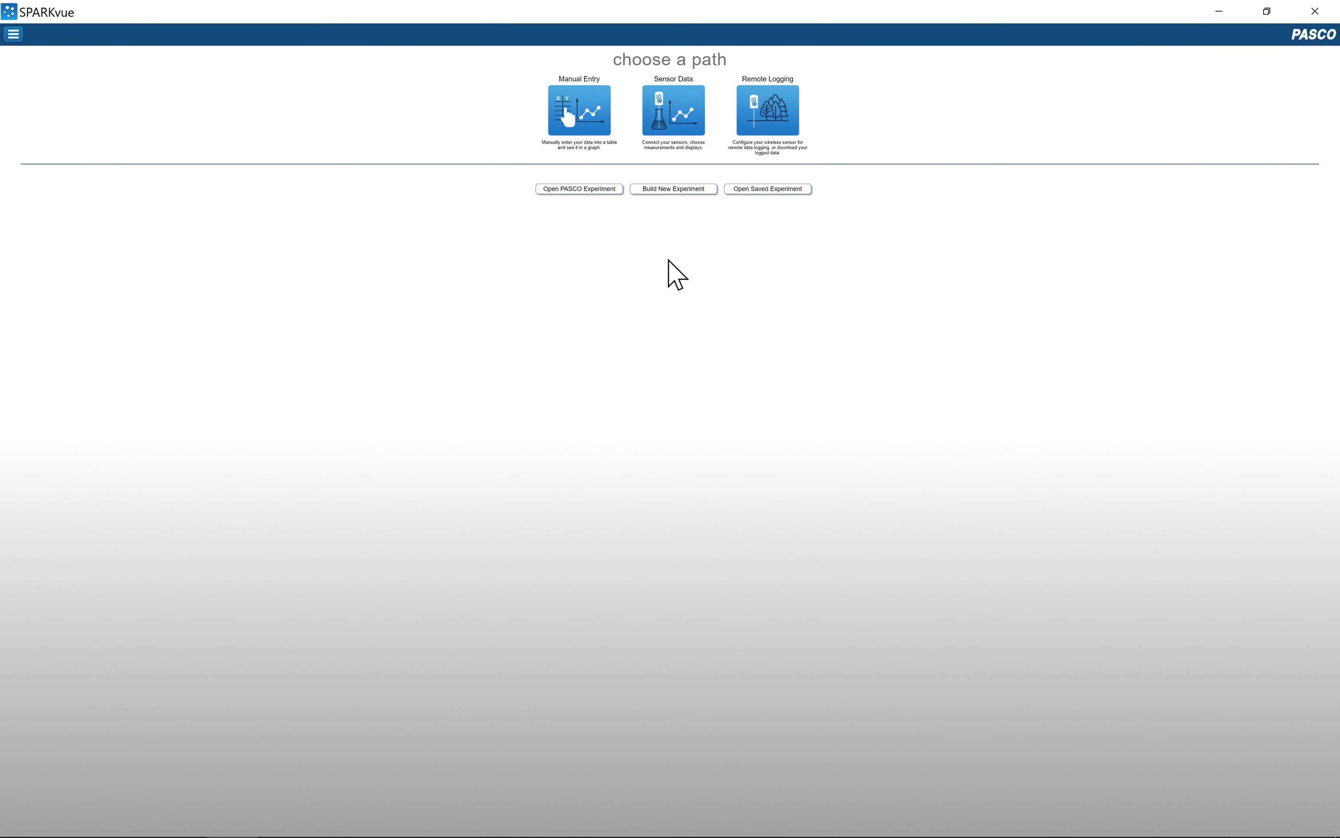
mouse_move(725, 254)
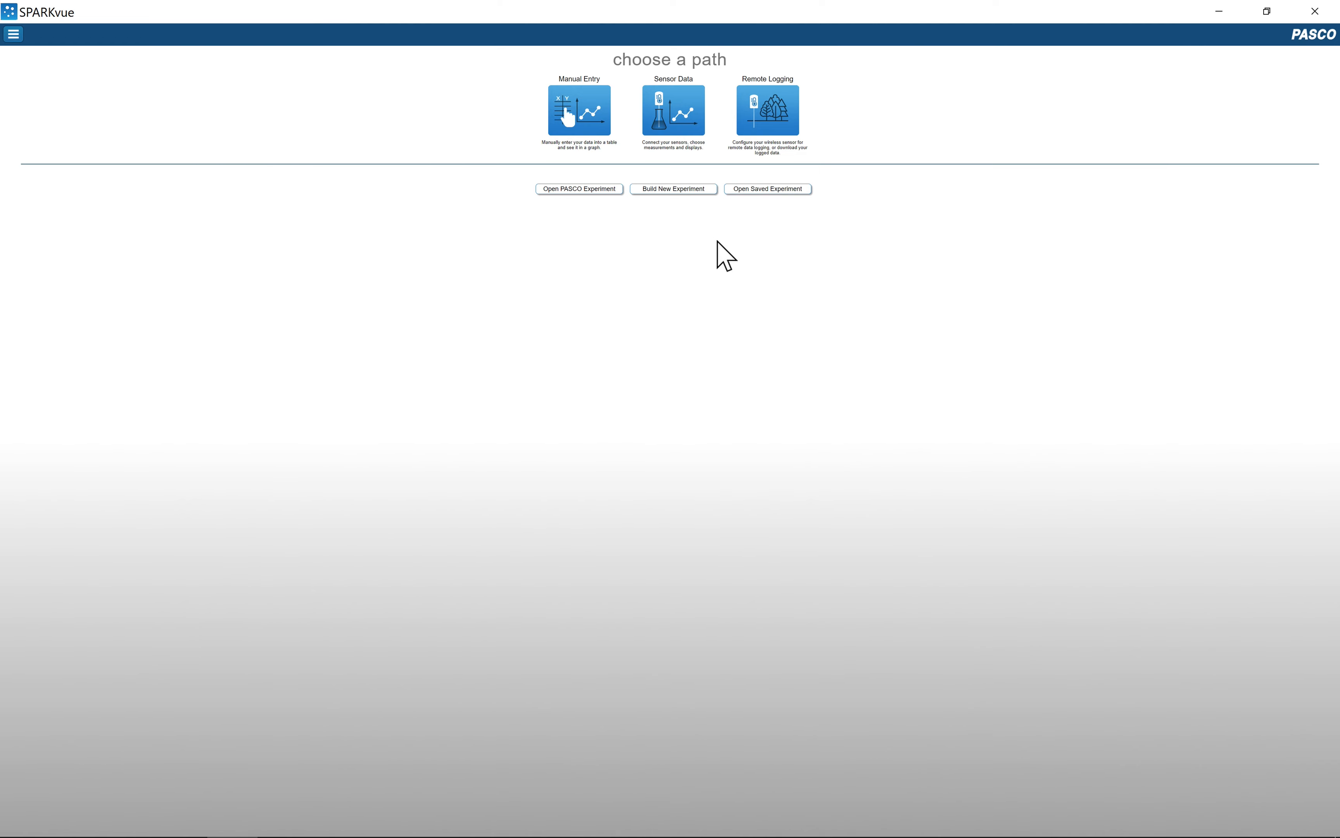
mouse_move(1299, 43)
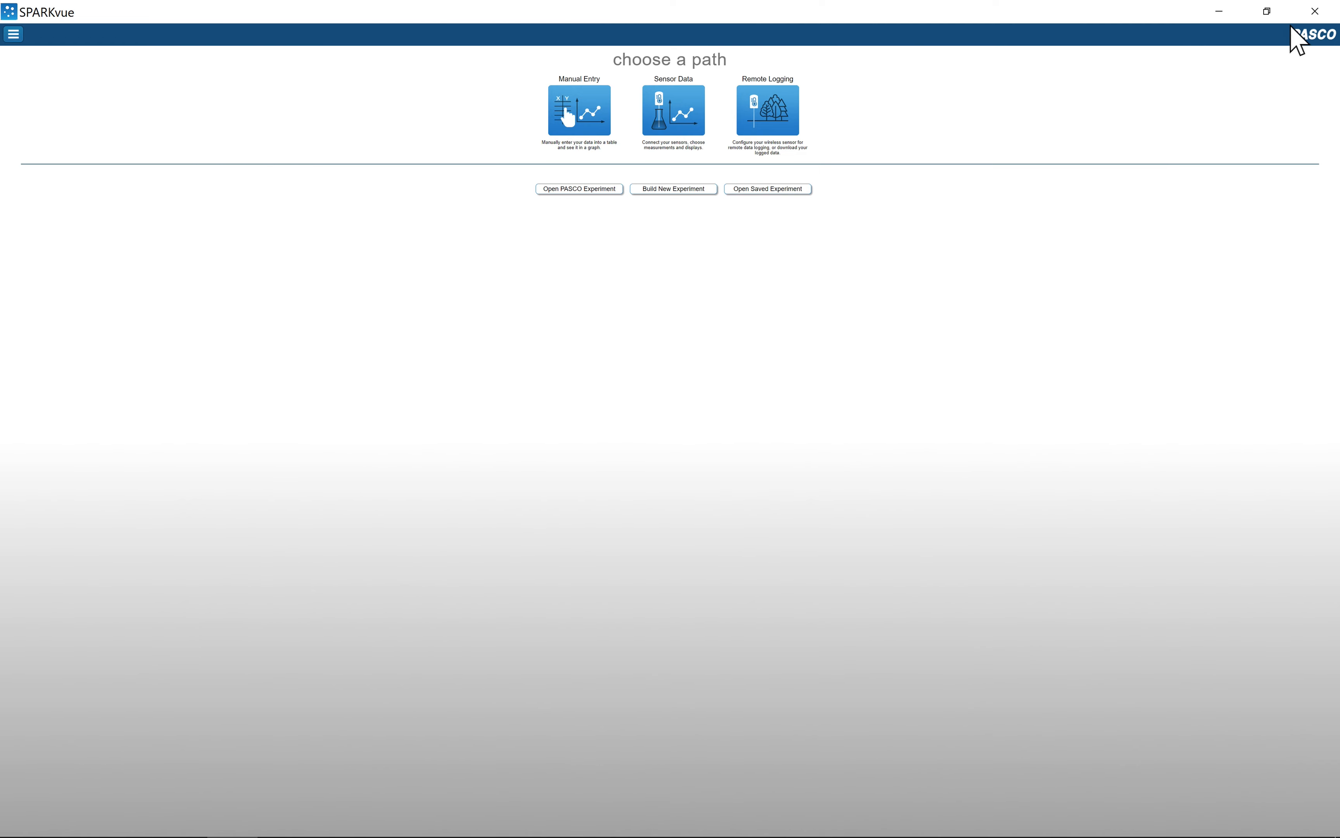
click(1314, 11)
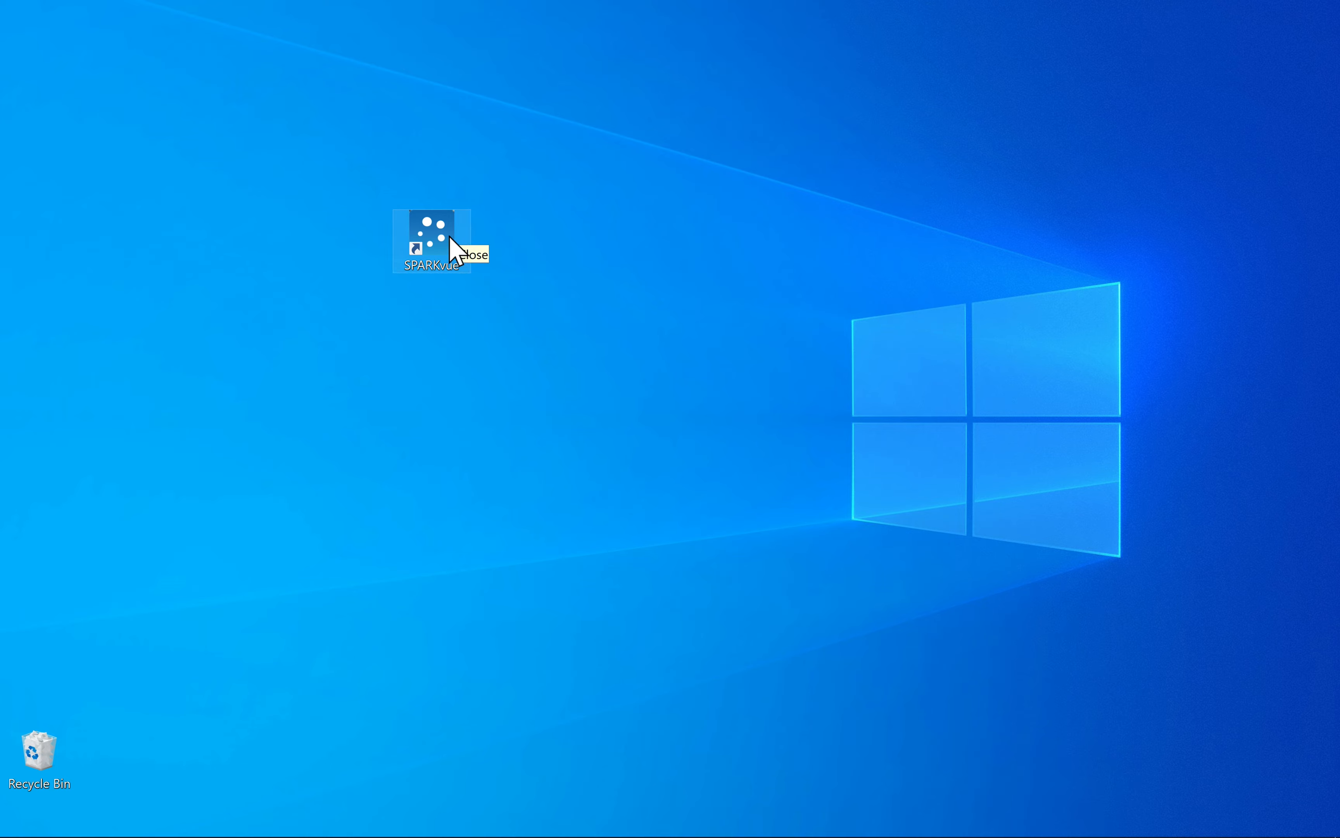
Step: Show the Compatibility settings in the SPARKvue desktop shortcut's Properties
right_click(432, 240)
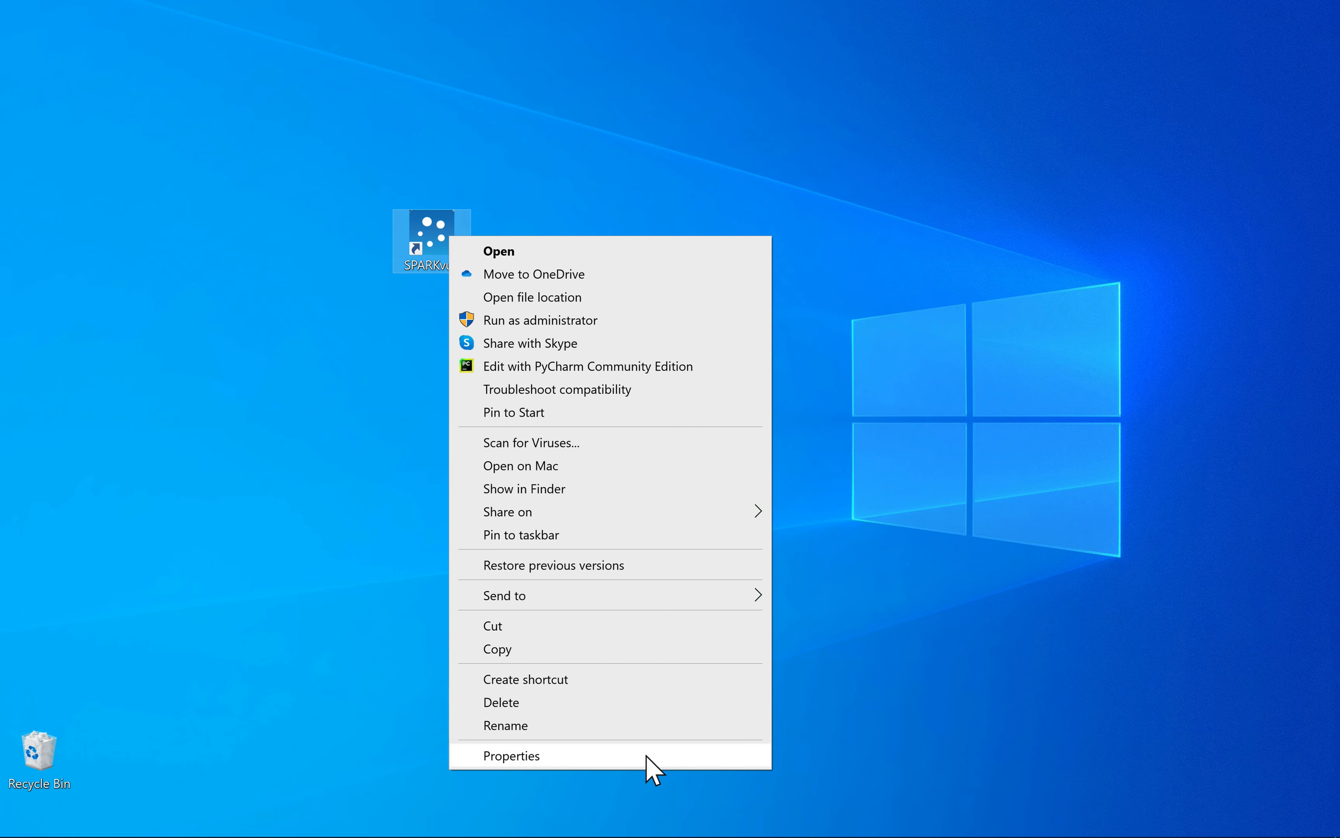
click(512, 755)
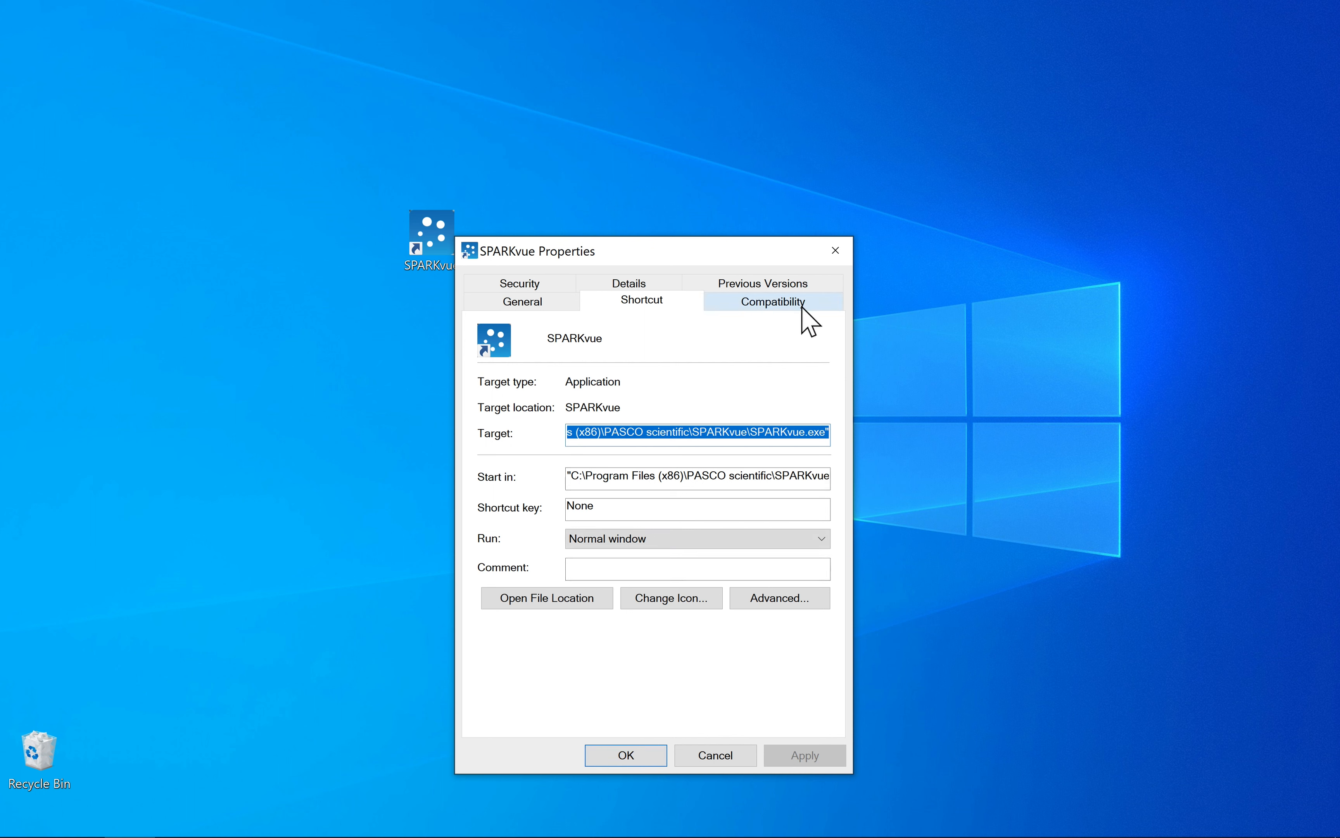
click(772, 300)
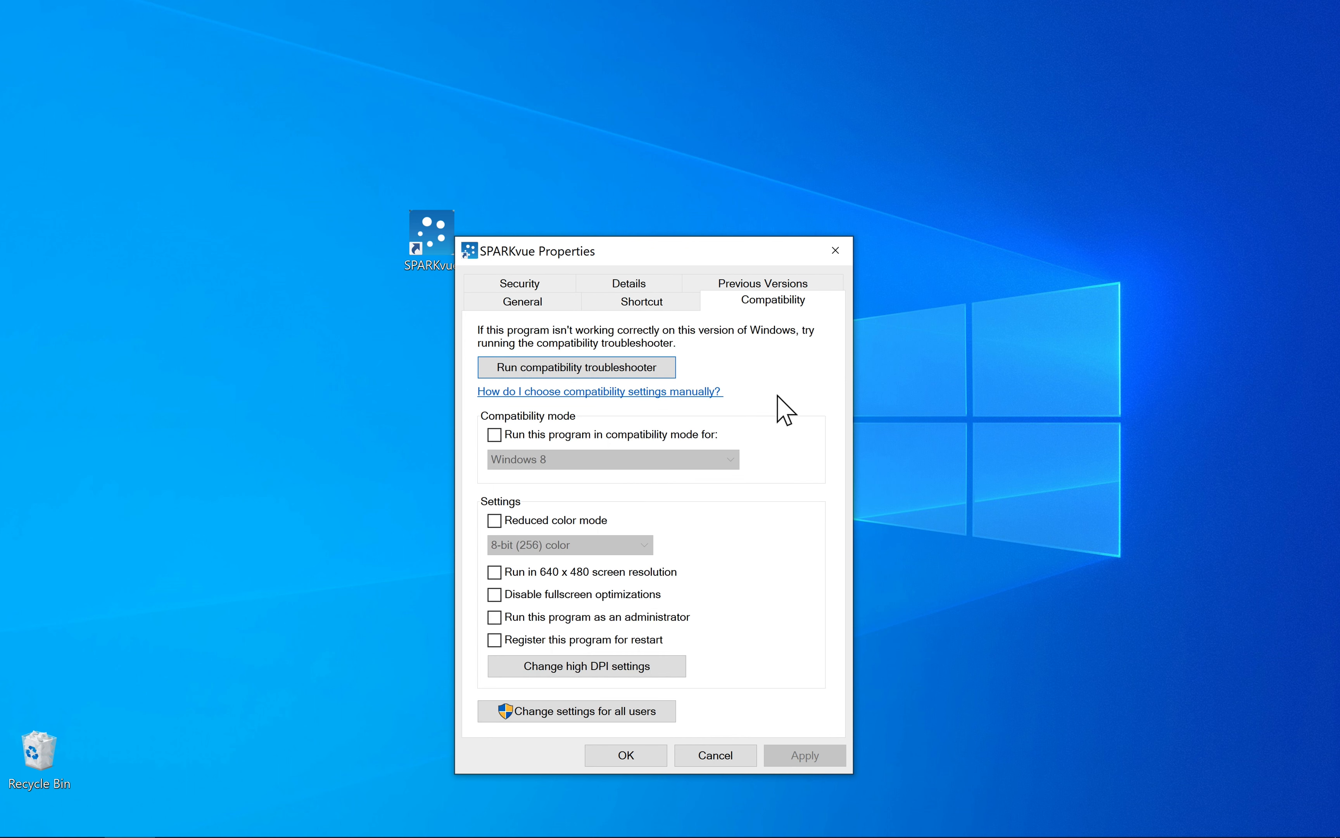
mouse_move(585, 665)
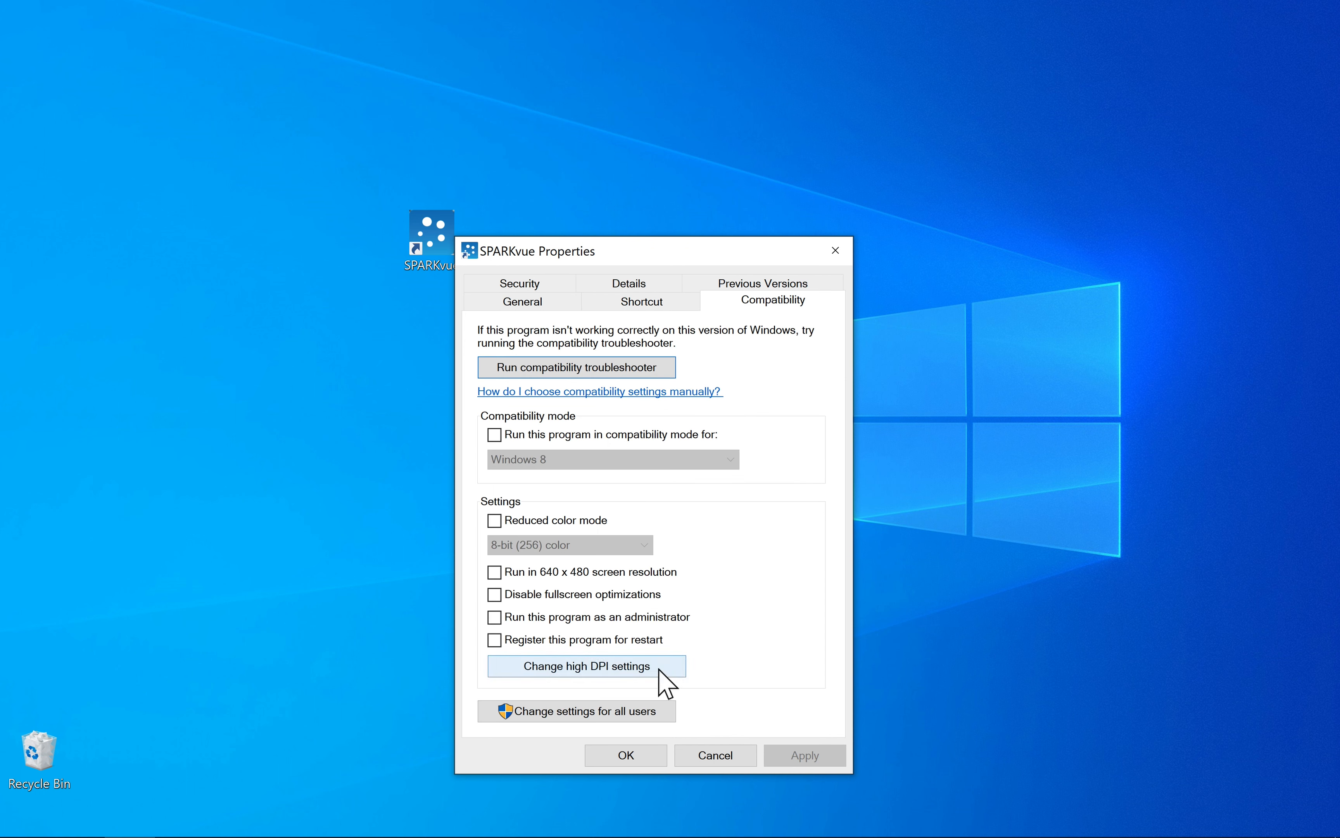
Step: Override high DPI scaling for the shortcut with scaling performed by System
click(576, 666)
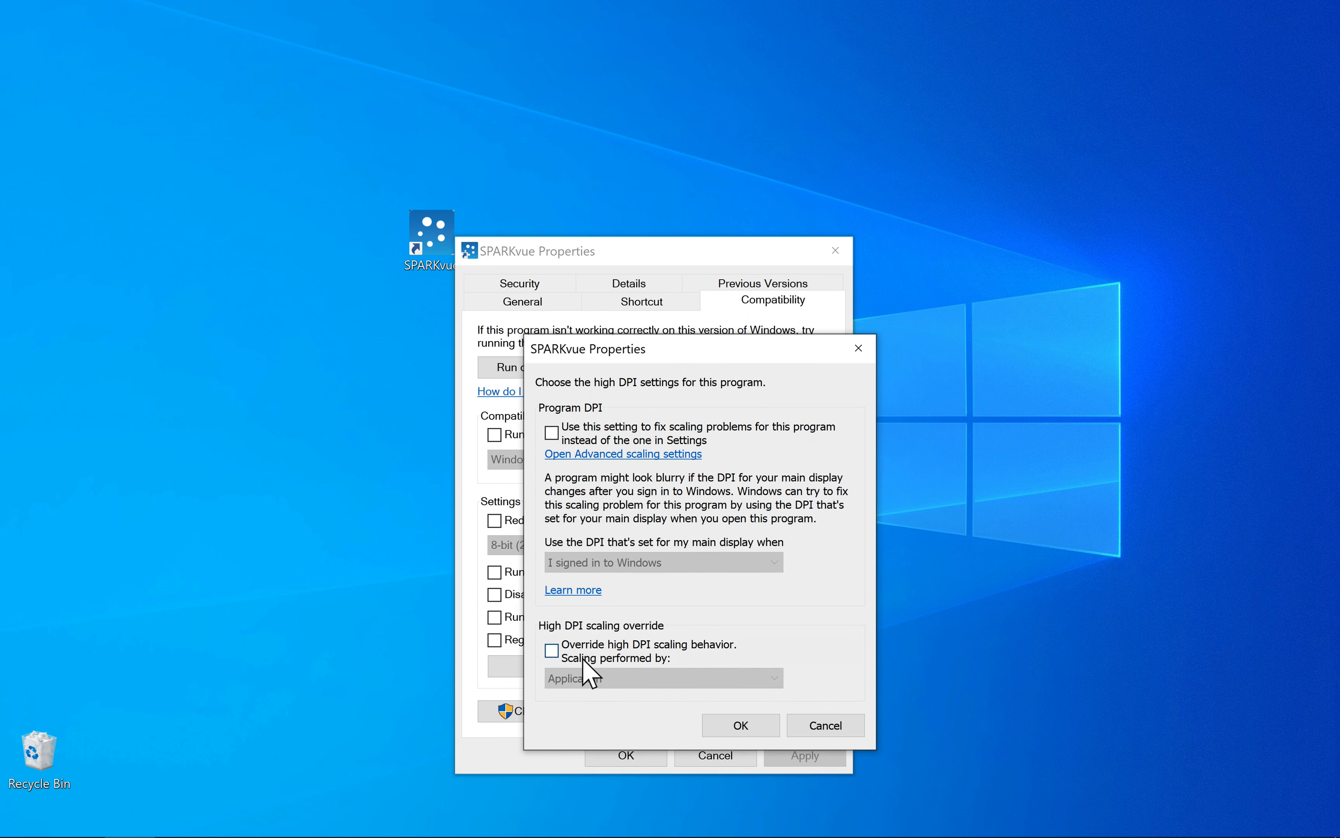
click(551, 651)
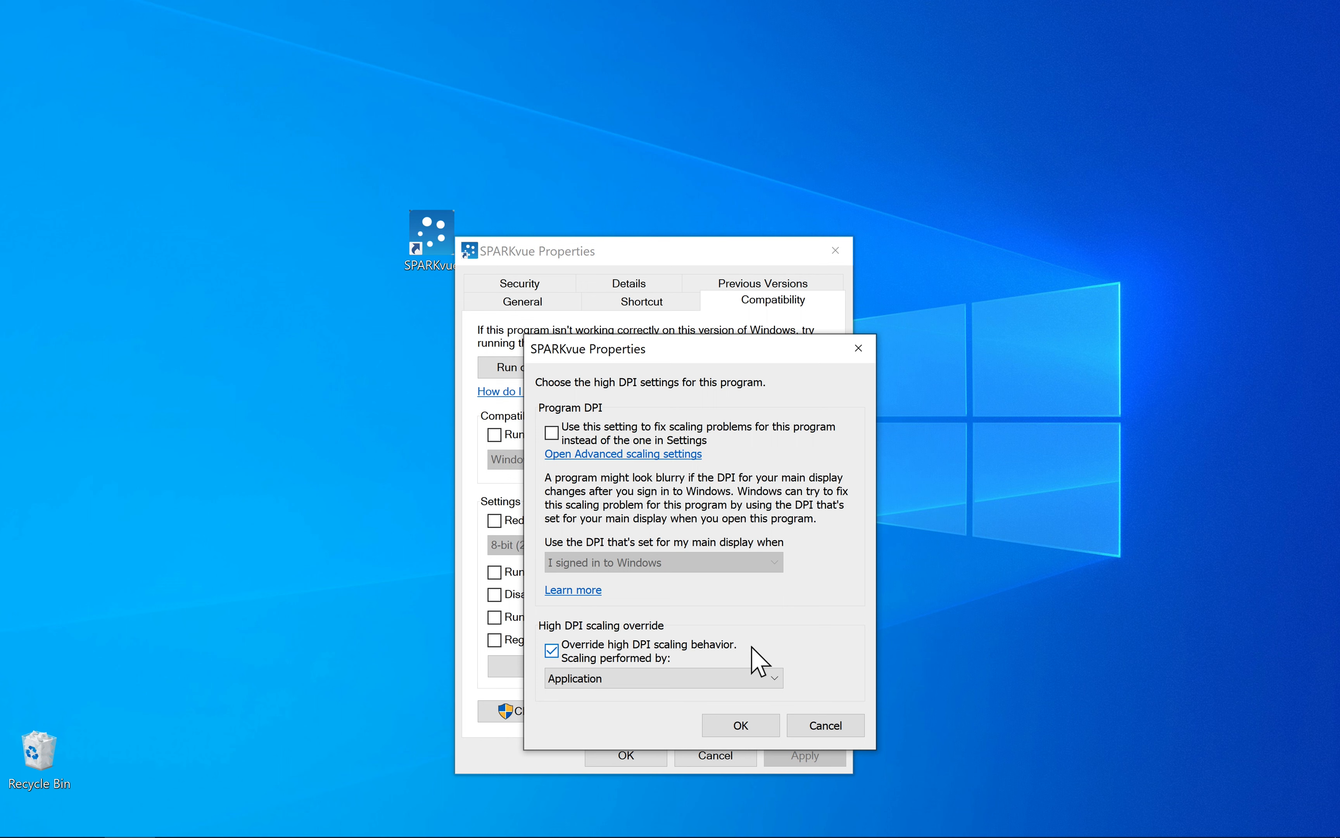
click(662, 678)
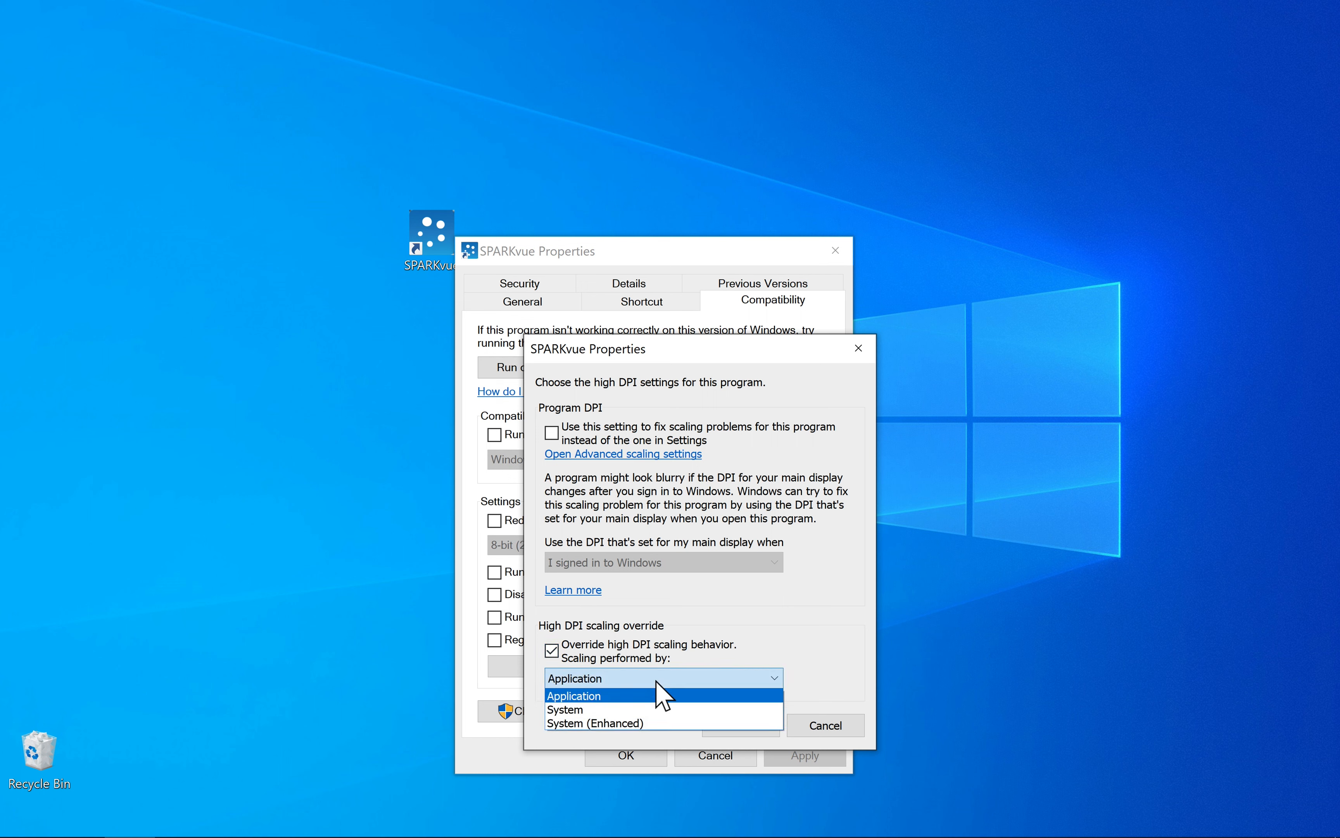
click(564, 710)
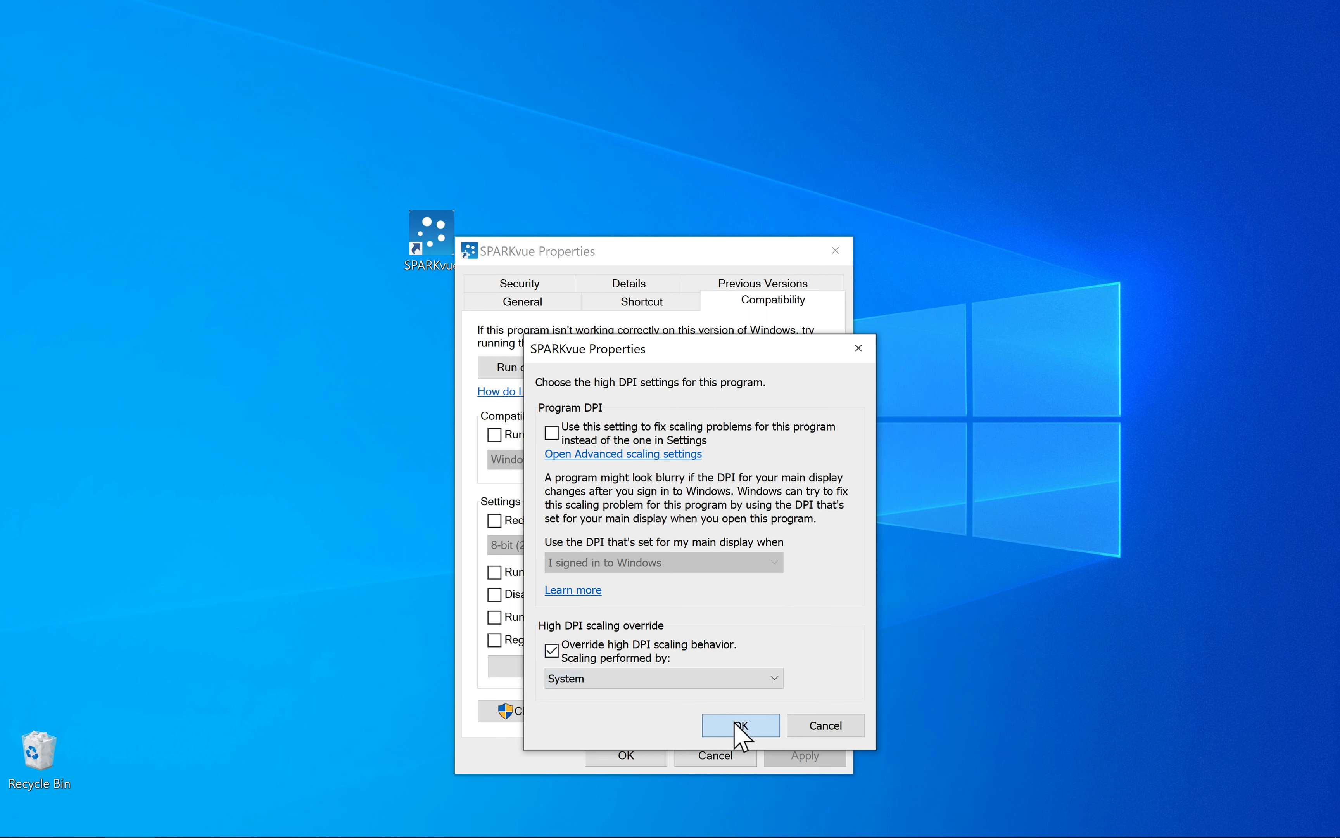
click(740, 725)
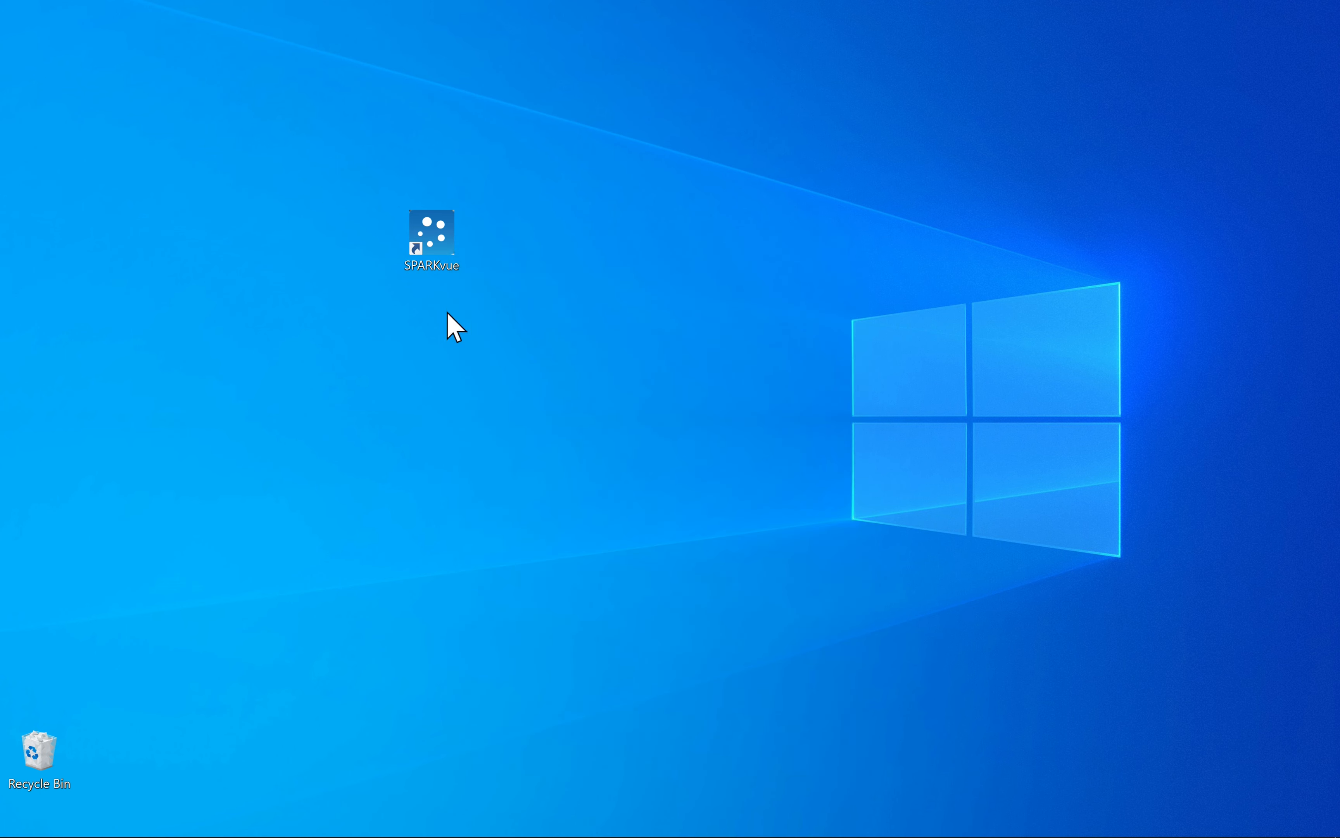
Step: Relaunch SPARKvue from the desktop shortcut with the larger interface
double_click(430, 233)
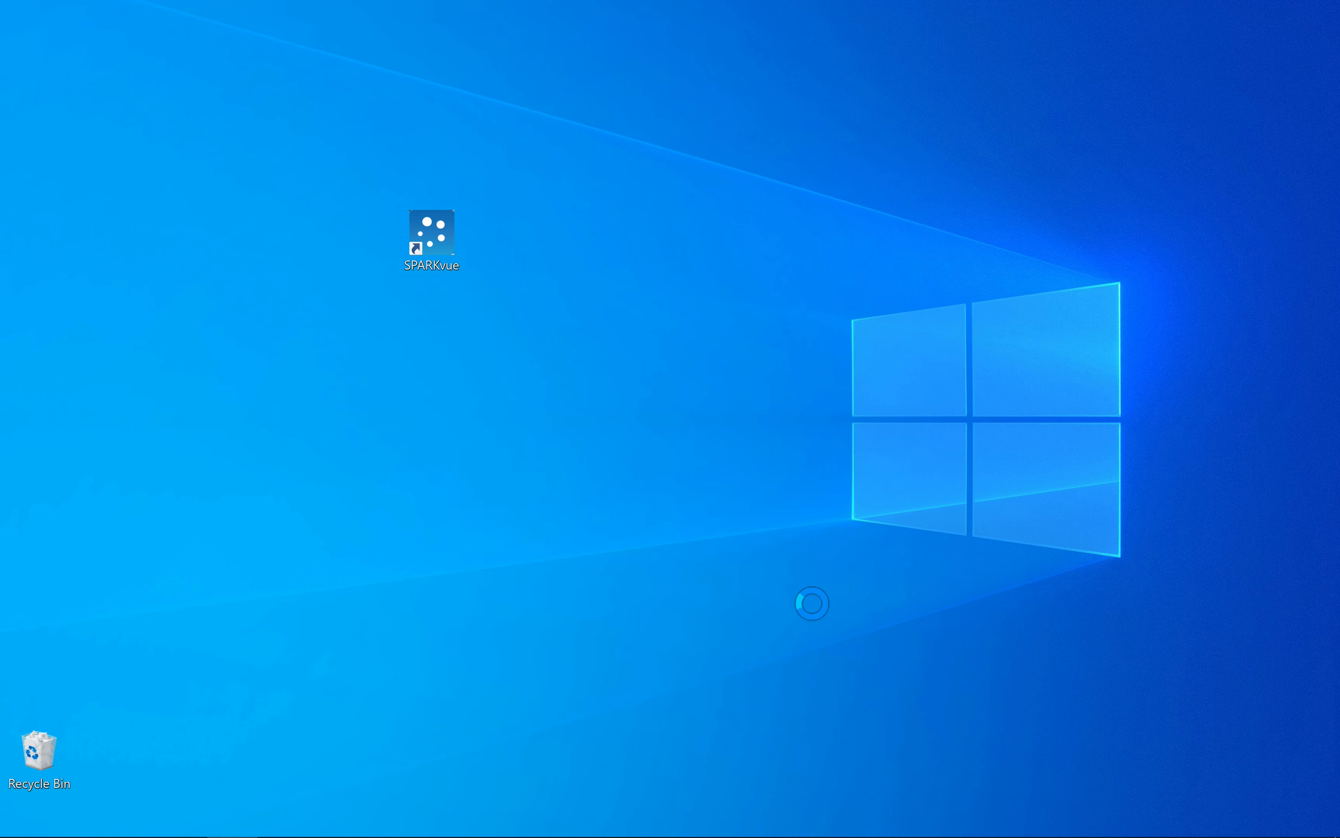
double_click(430, 237)
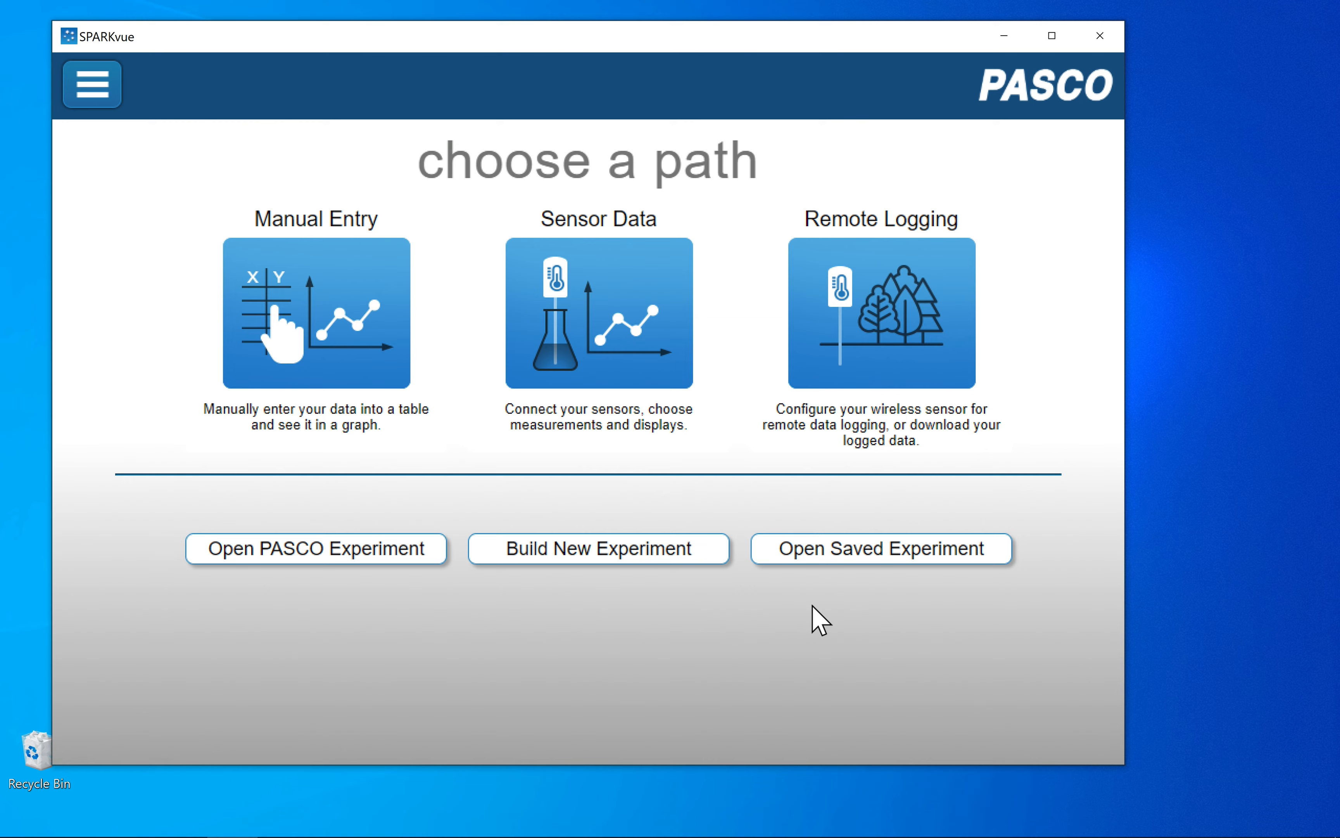